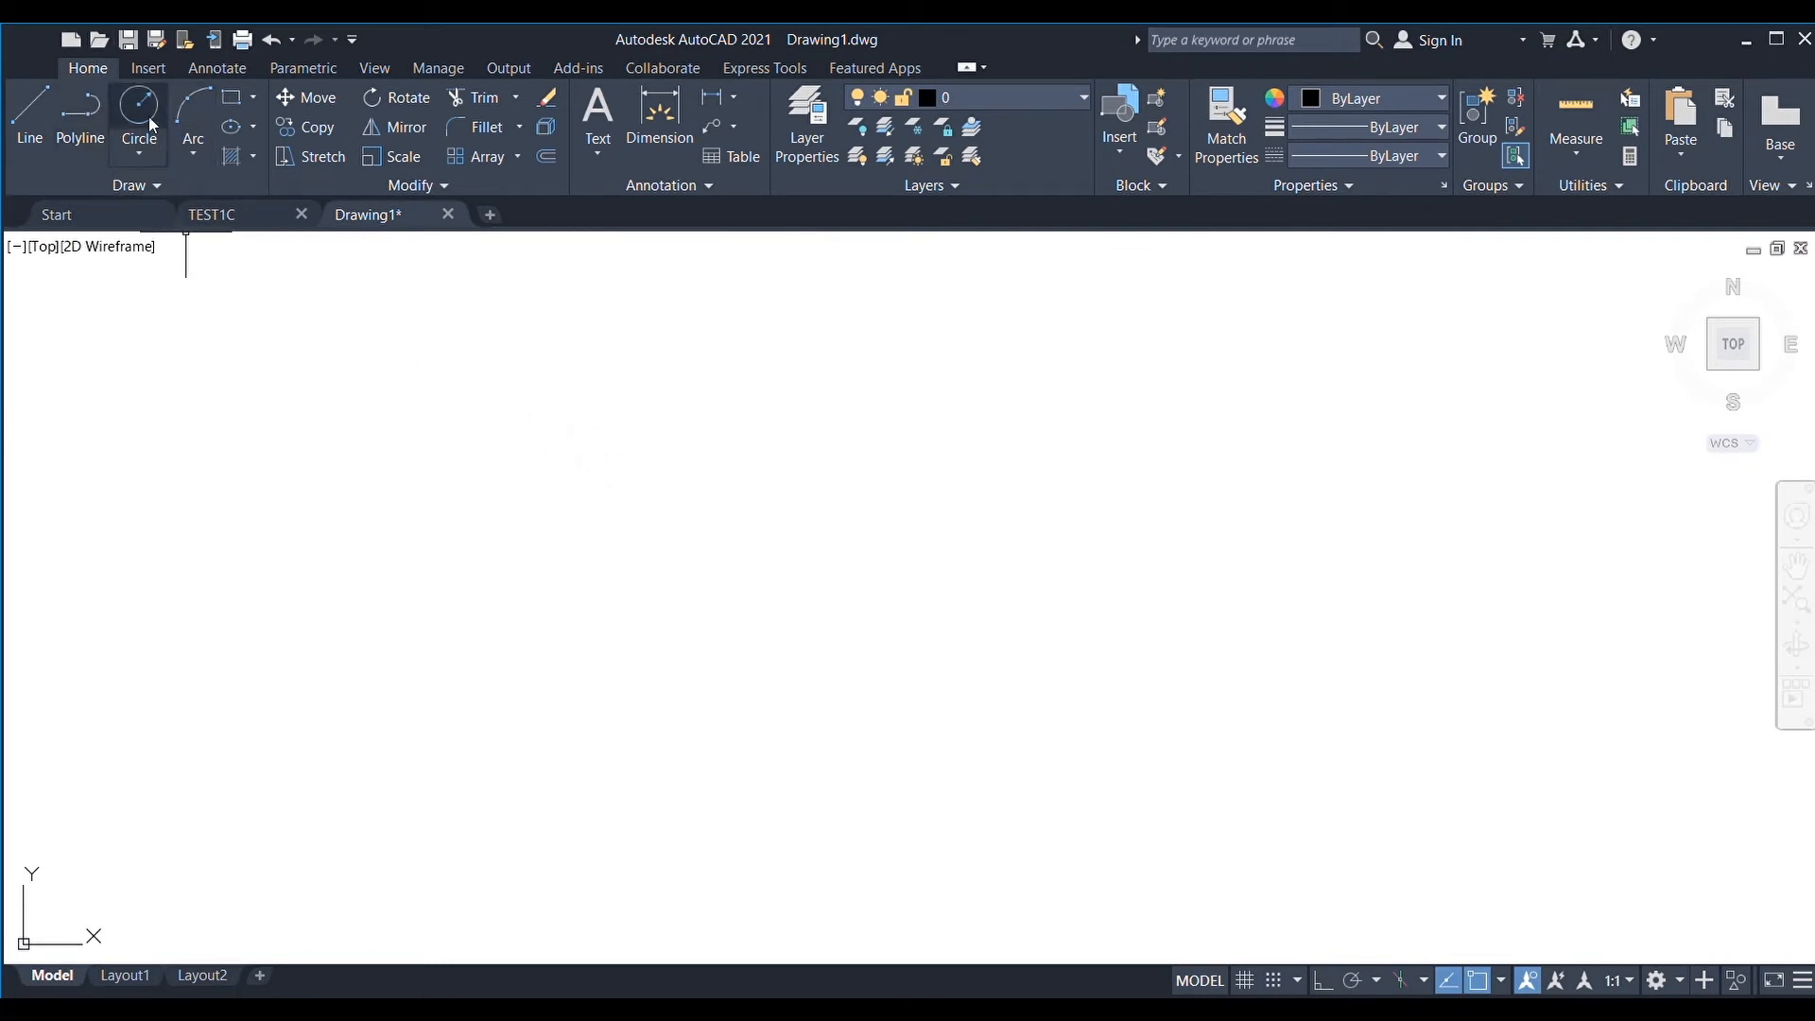
mouse_move(456, 445)
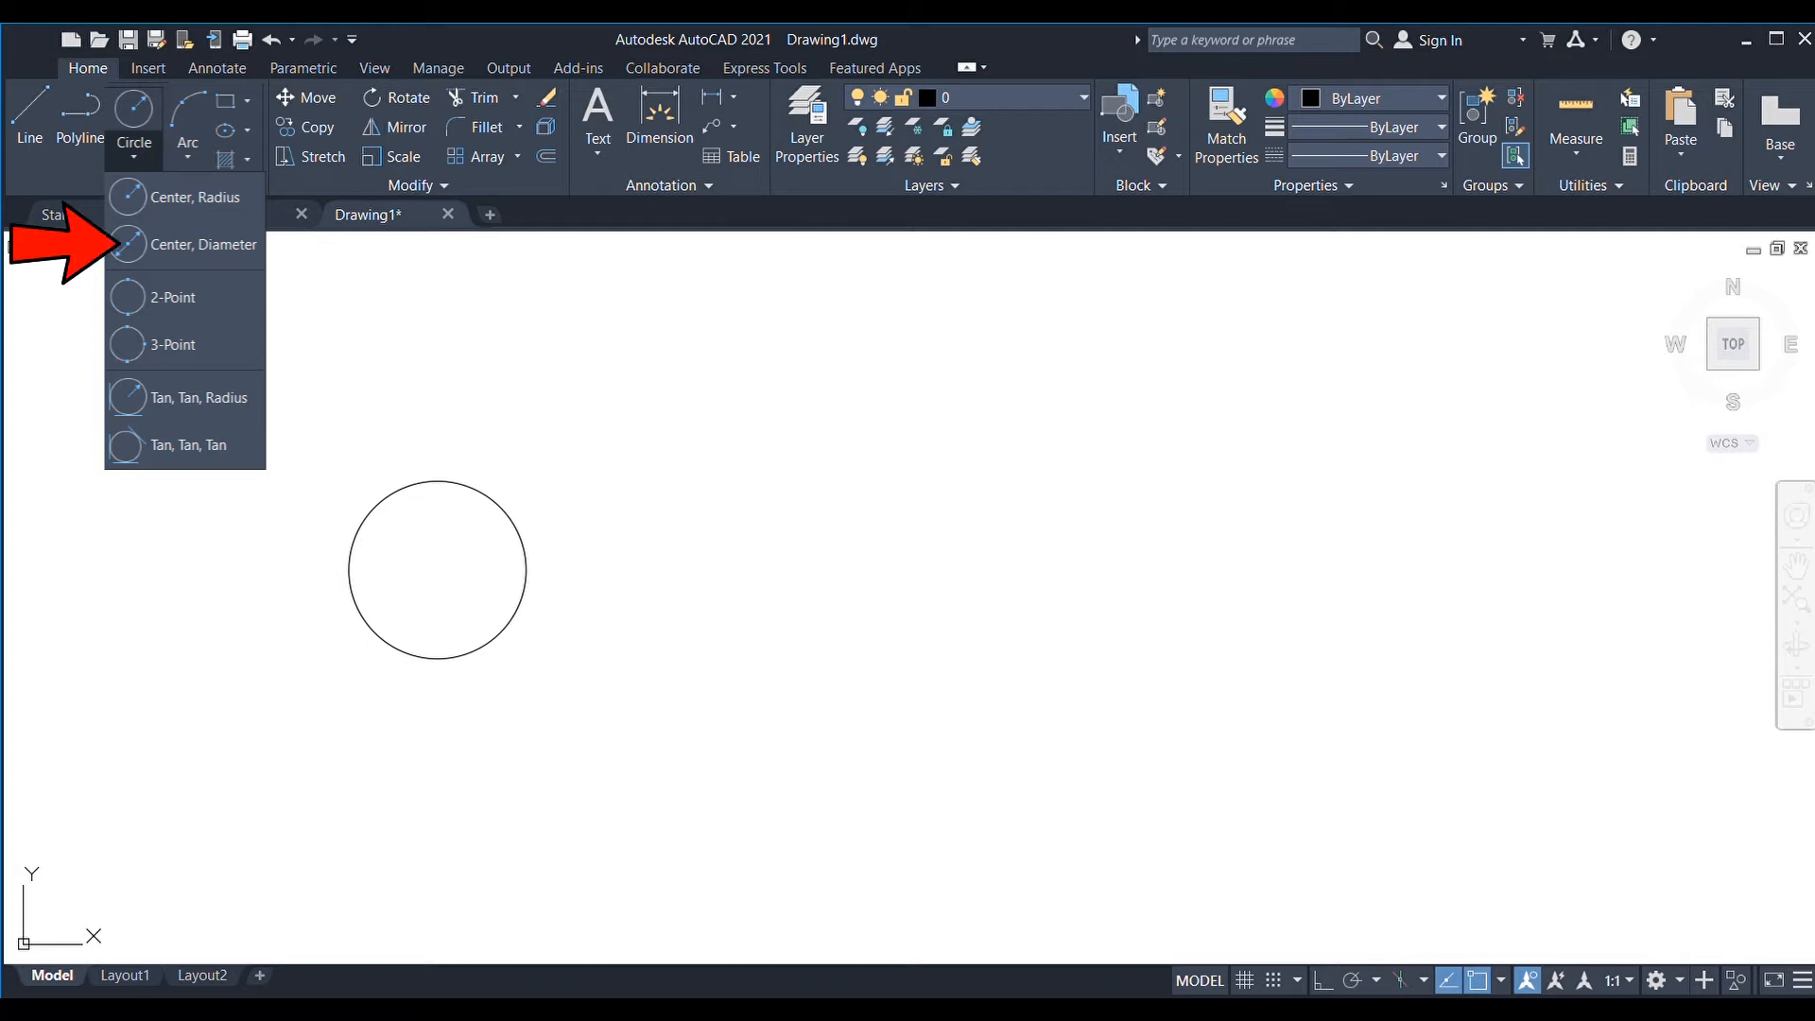
mouse_move(719, 561)
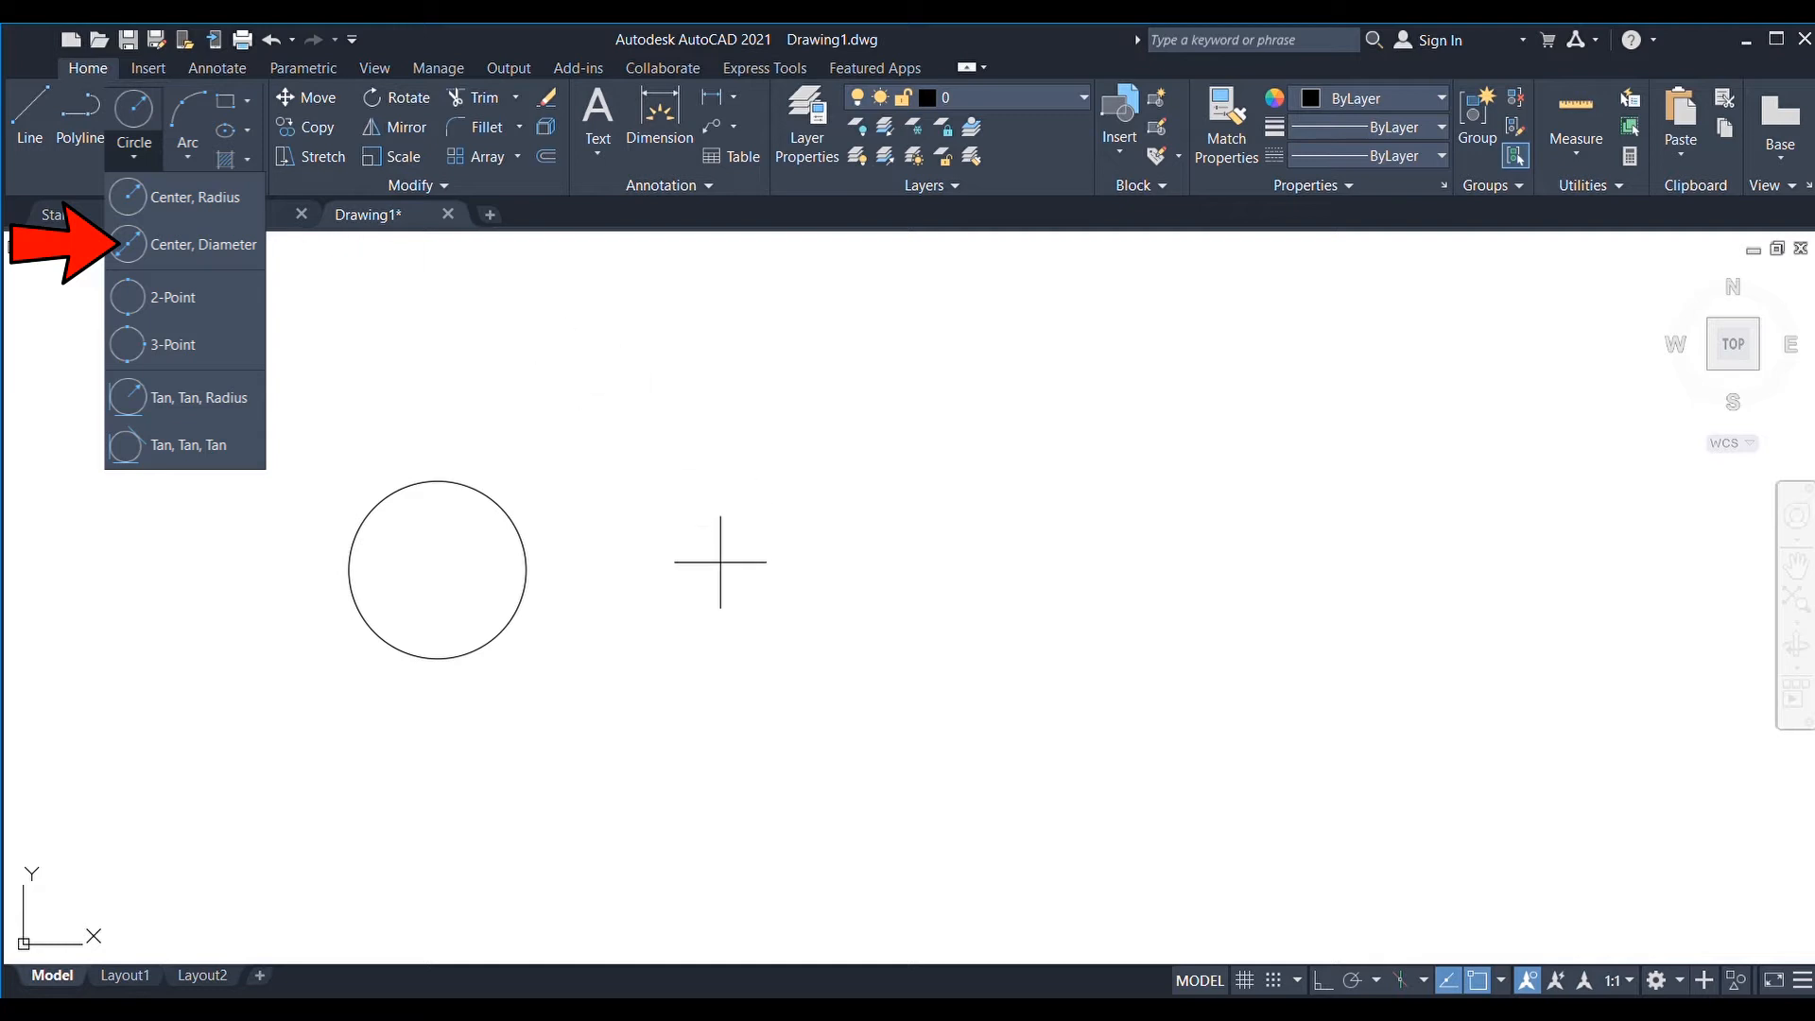
Step: Place the centre of a smaller second circle beside the first one
left_click(715, 566)
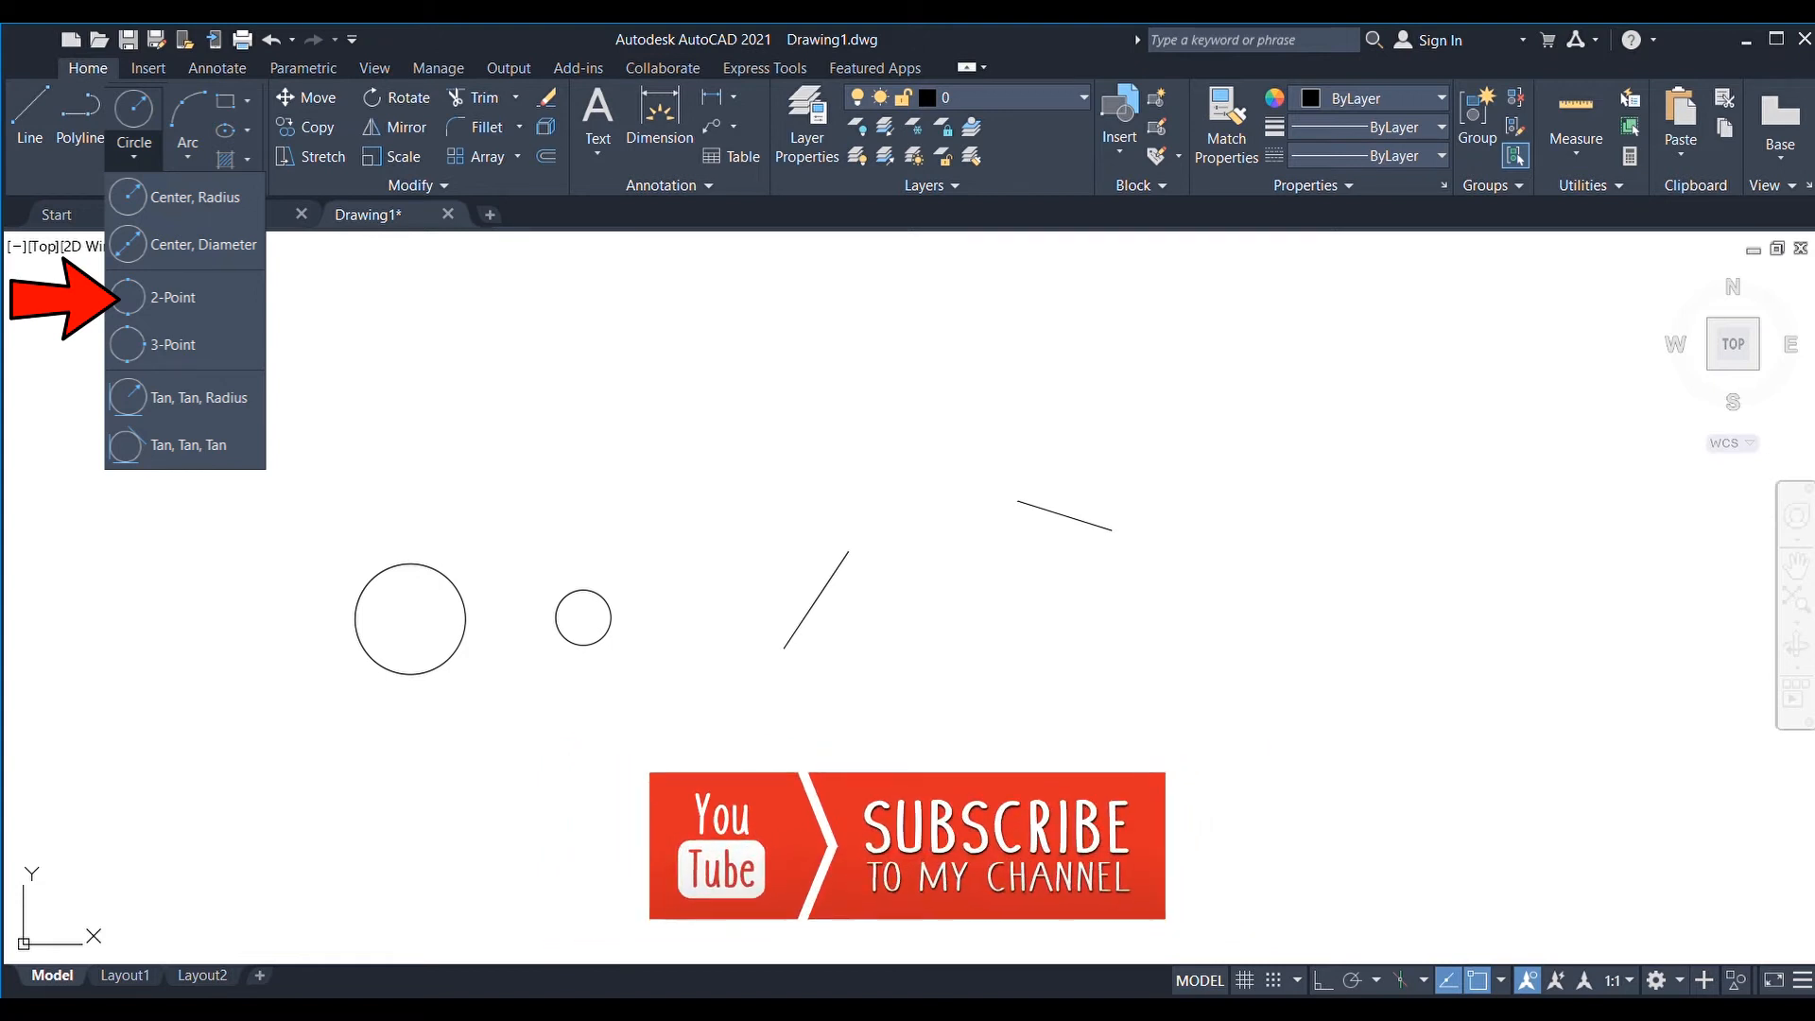
mouse_move(842, 530)
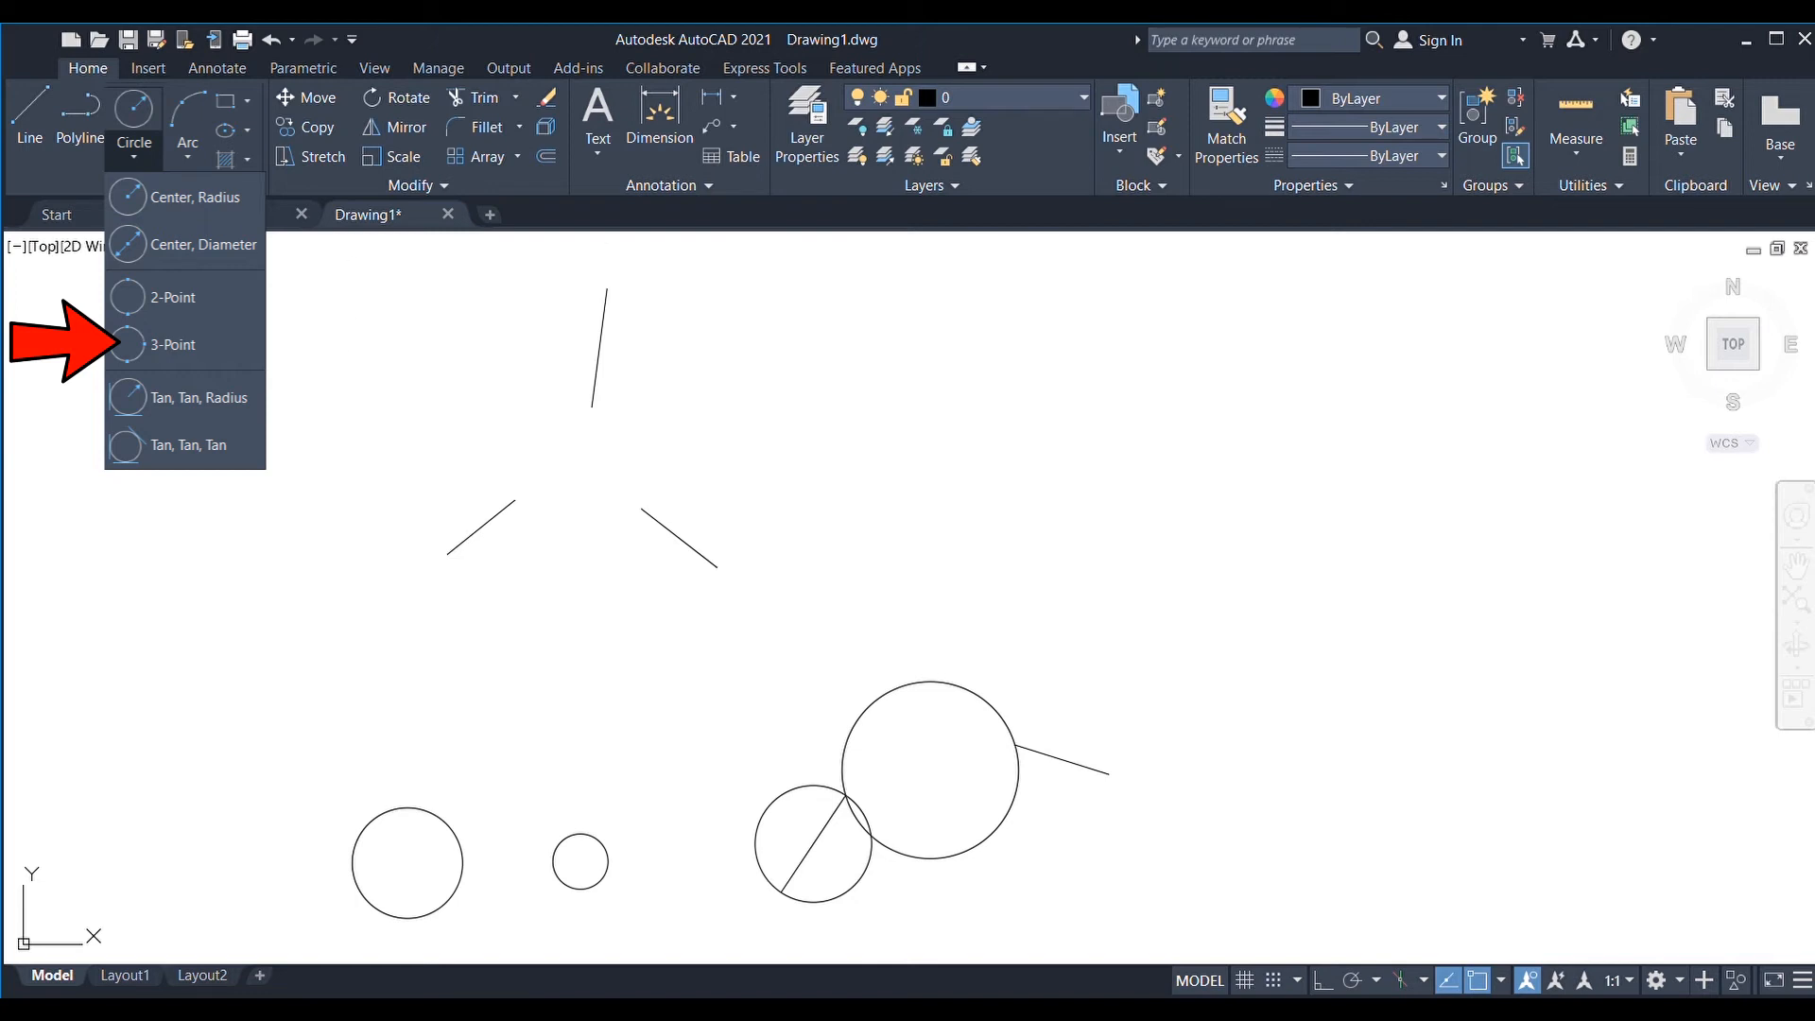
mouse_move(563, 426)
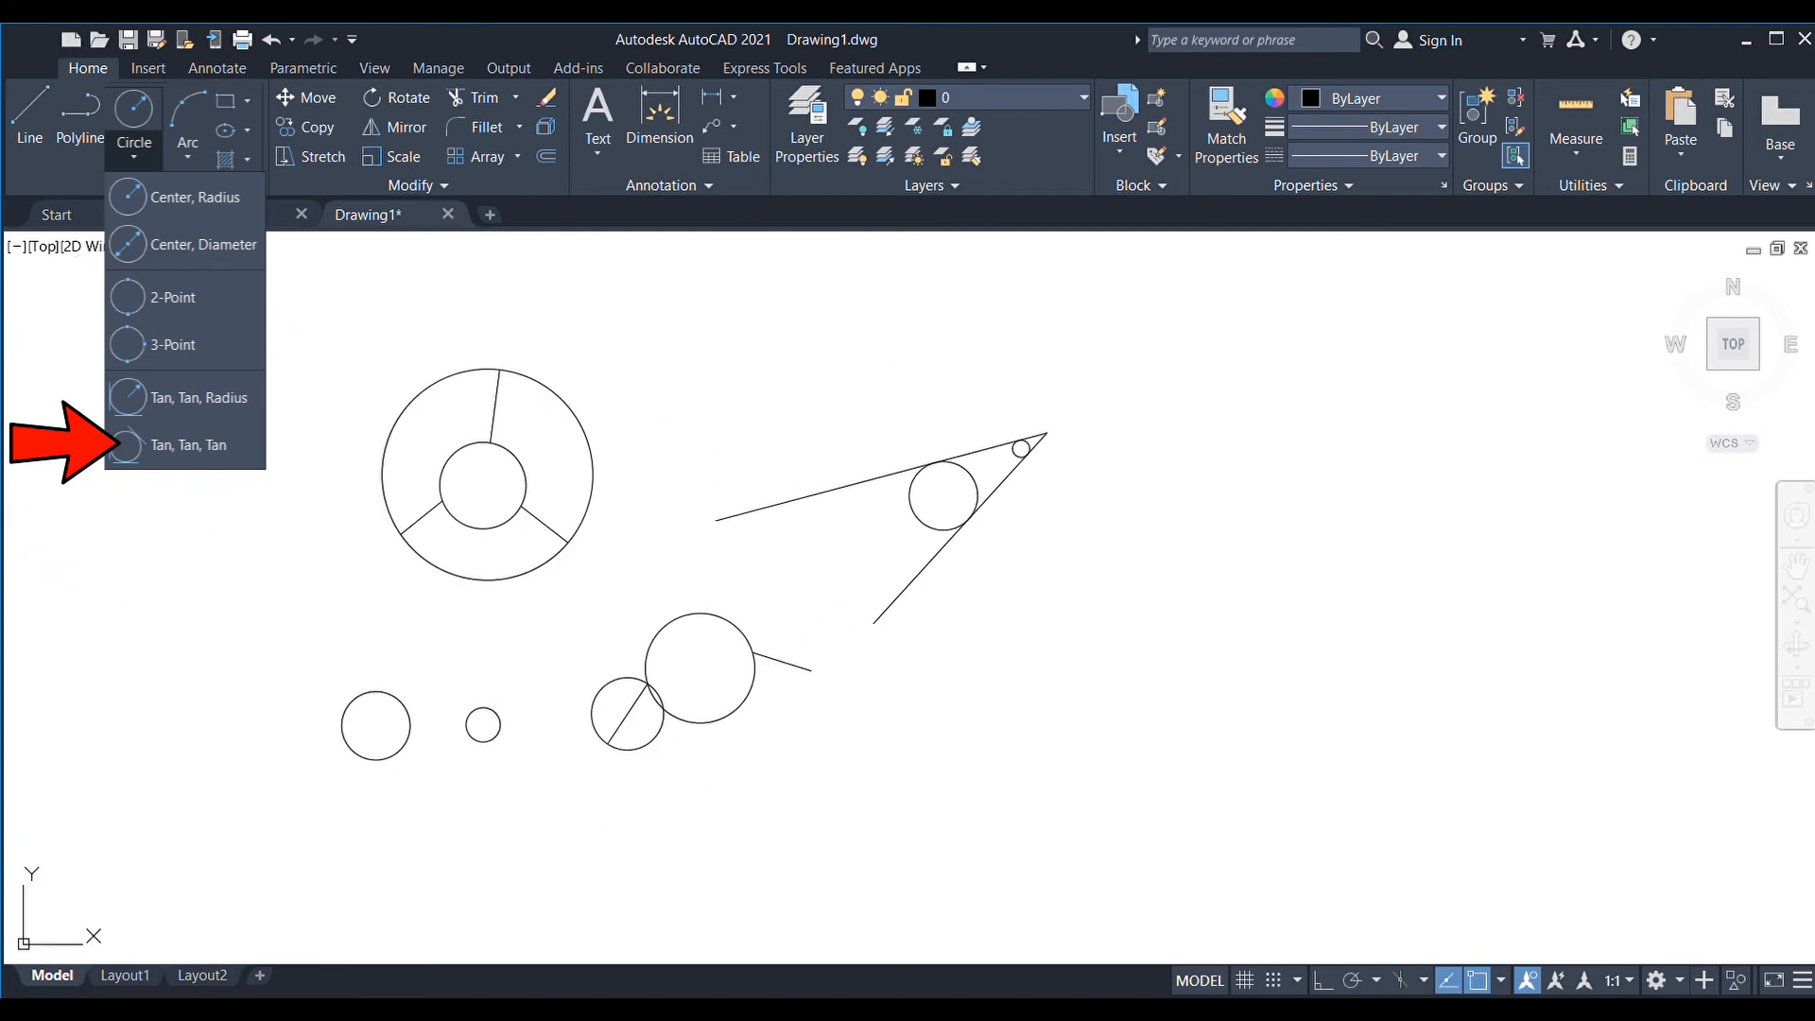
Step: Draw a Tan, Tan, Tan circle touching both wedge lines and the existing circle
left_click(189, 446)
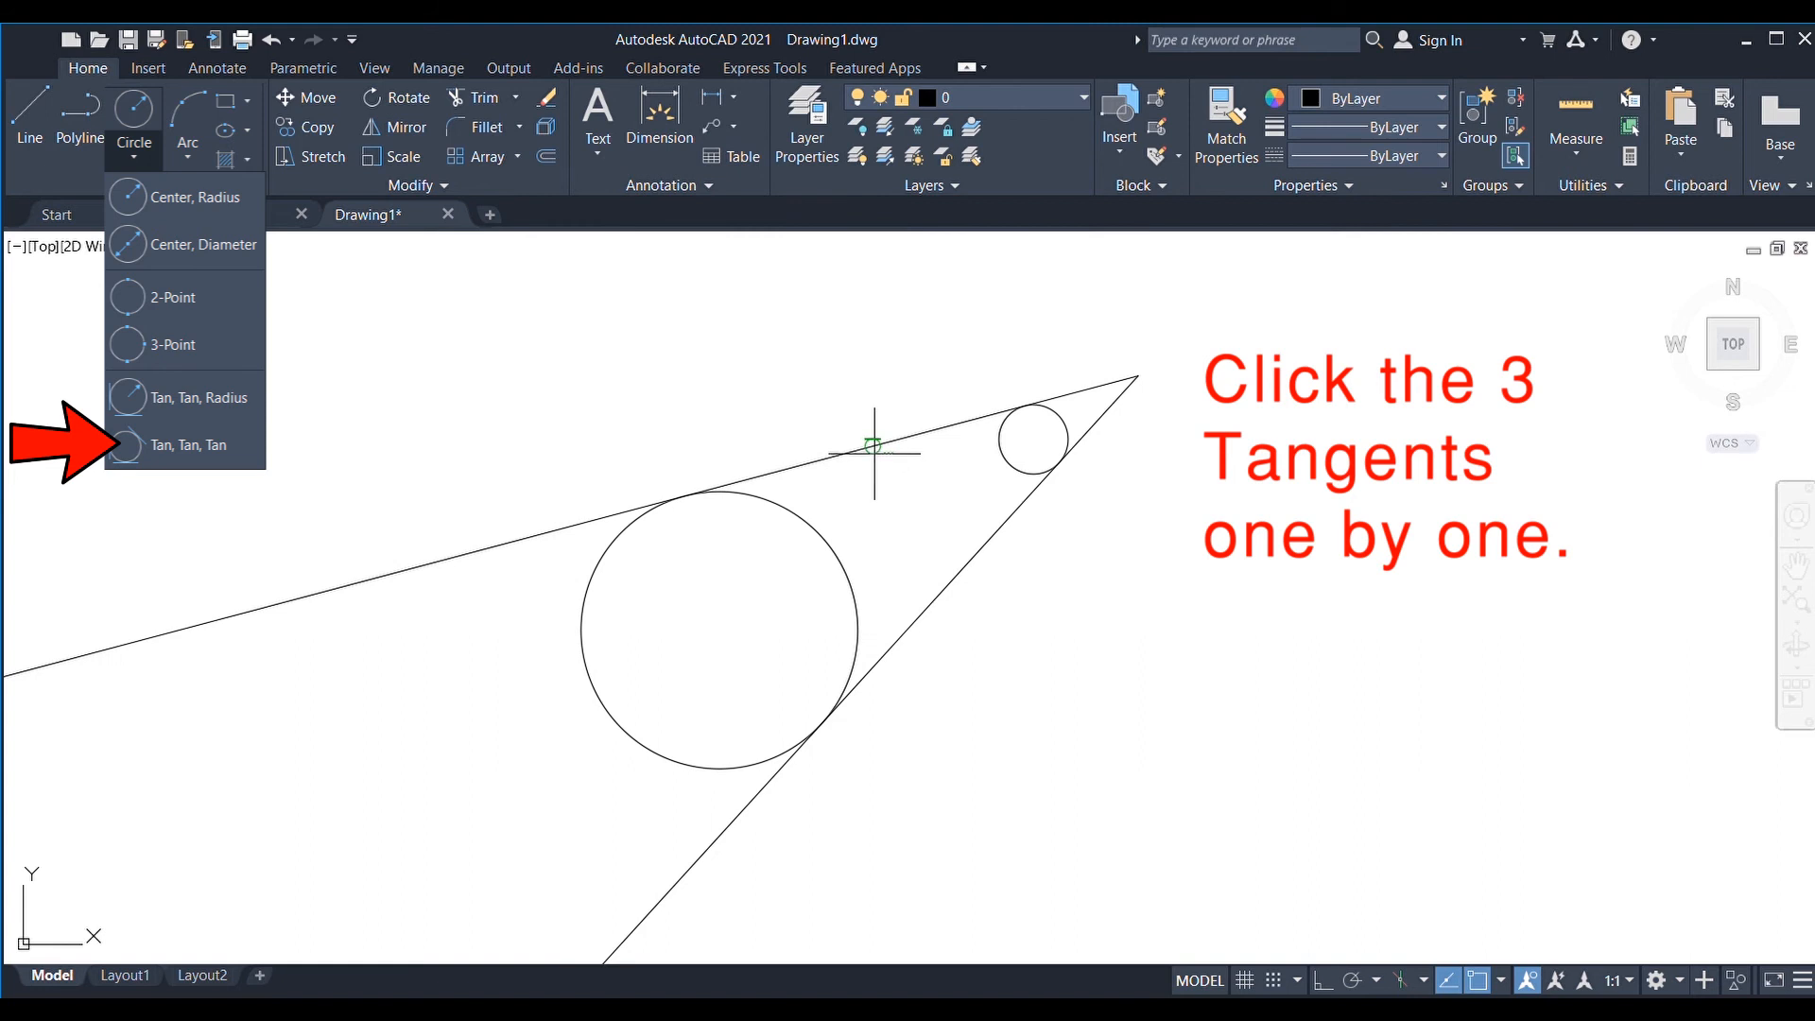
left_click(874, 447)
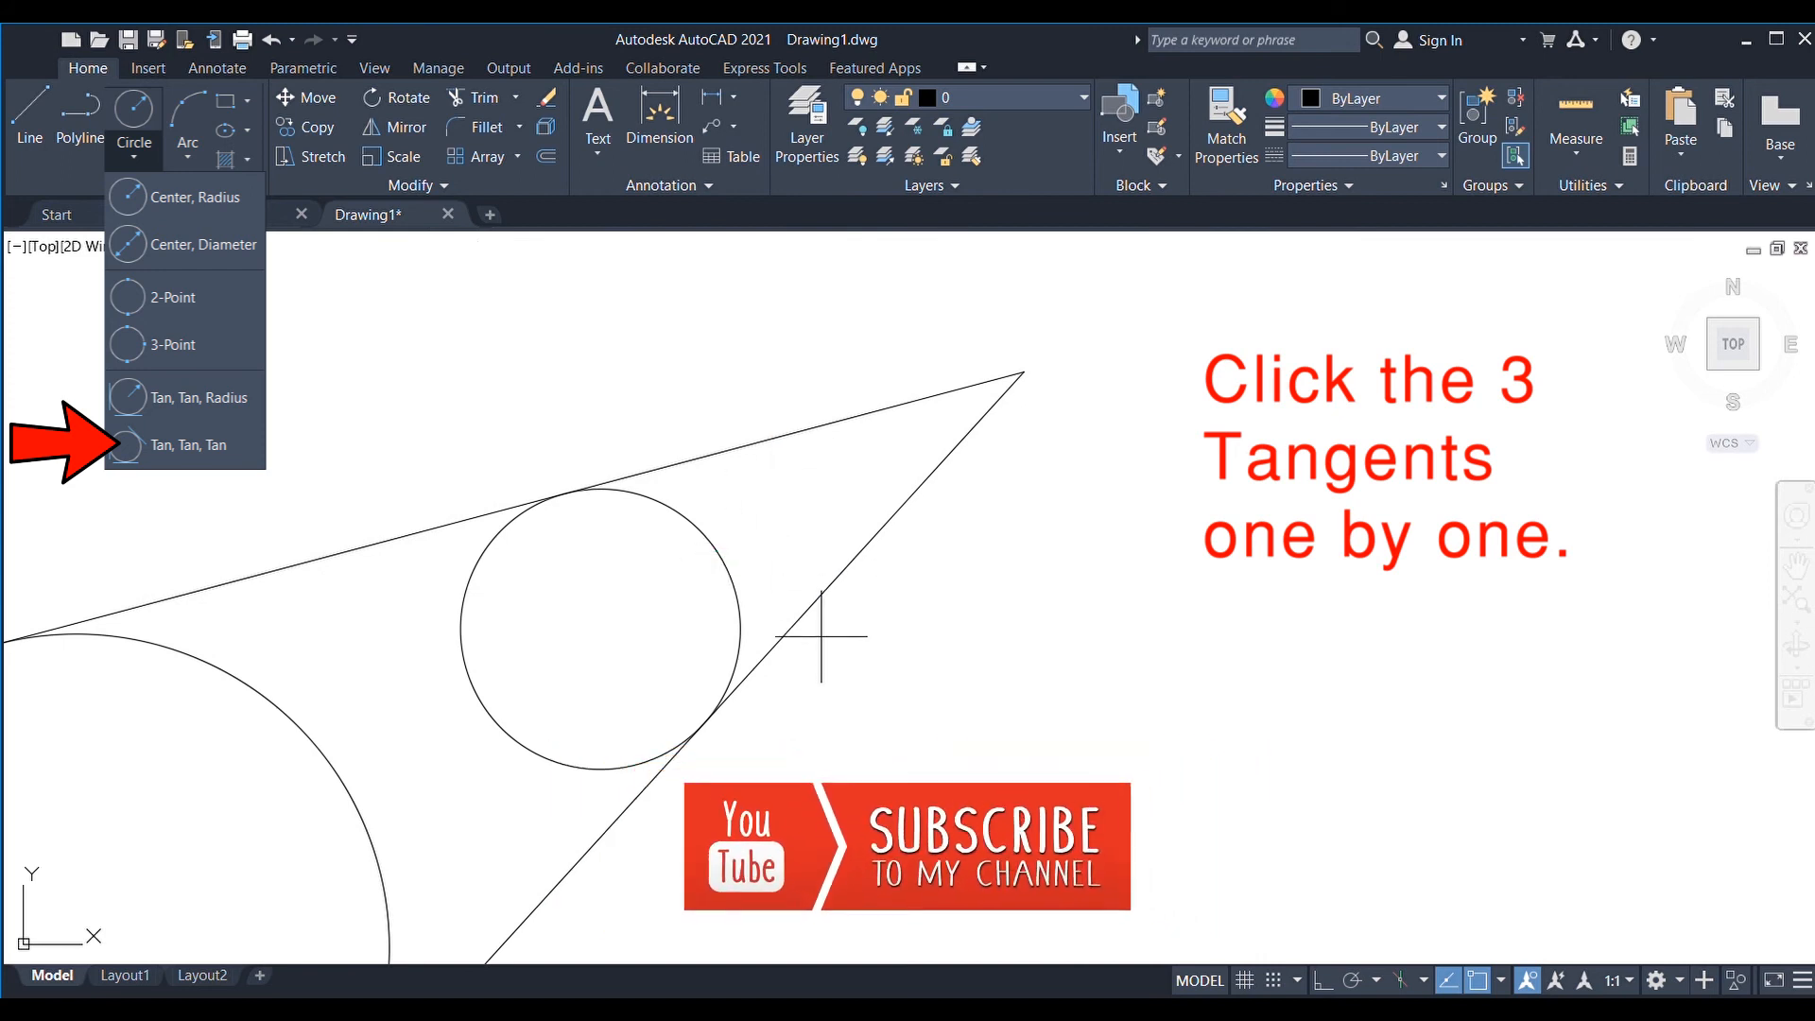
left_click(187, 445)
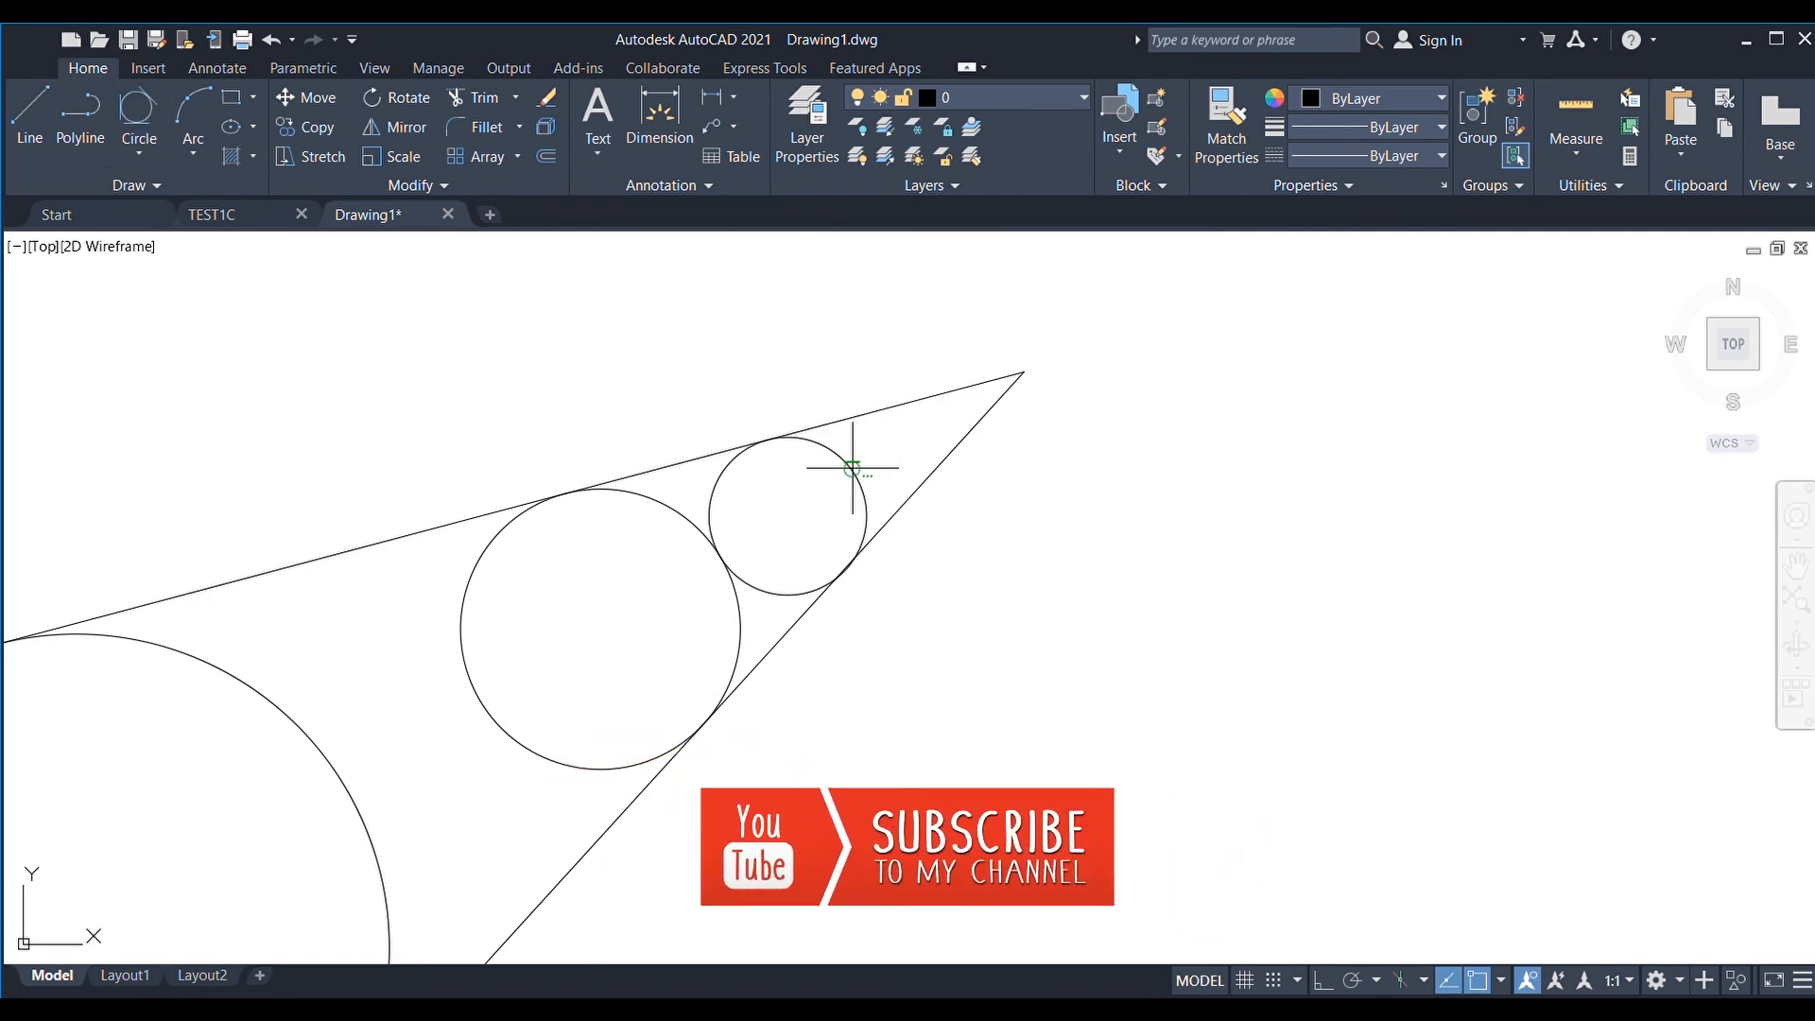
scroll("down", 3)
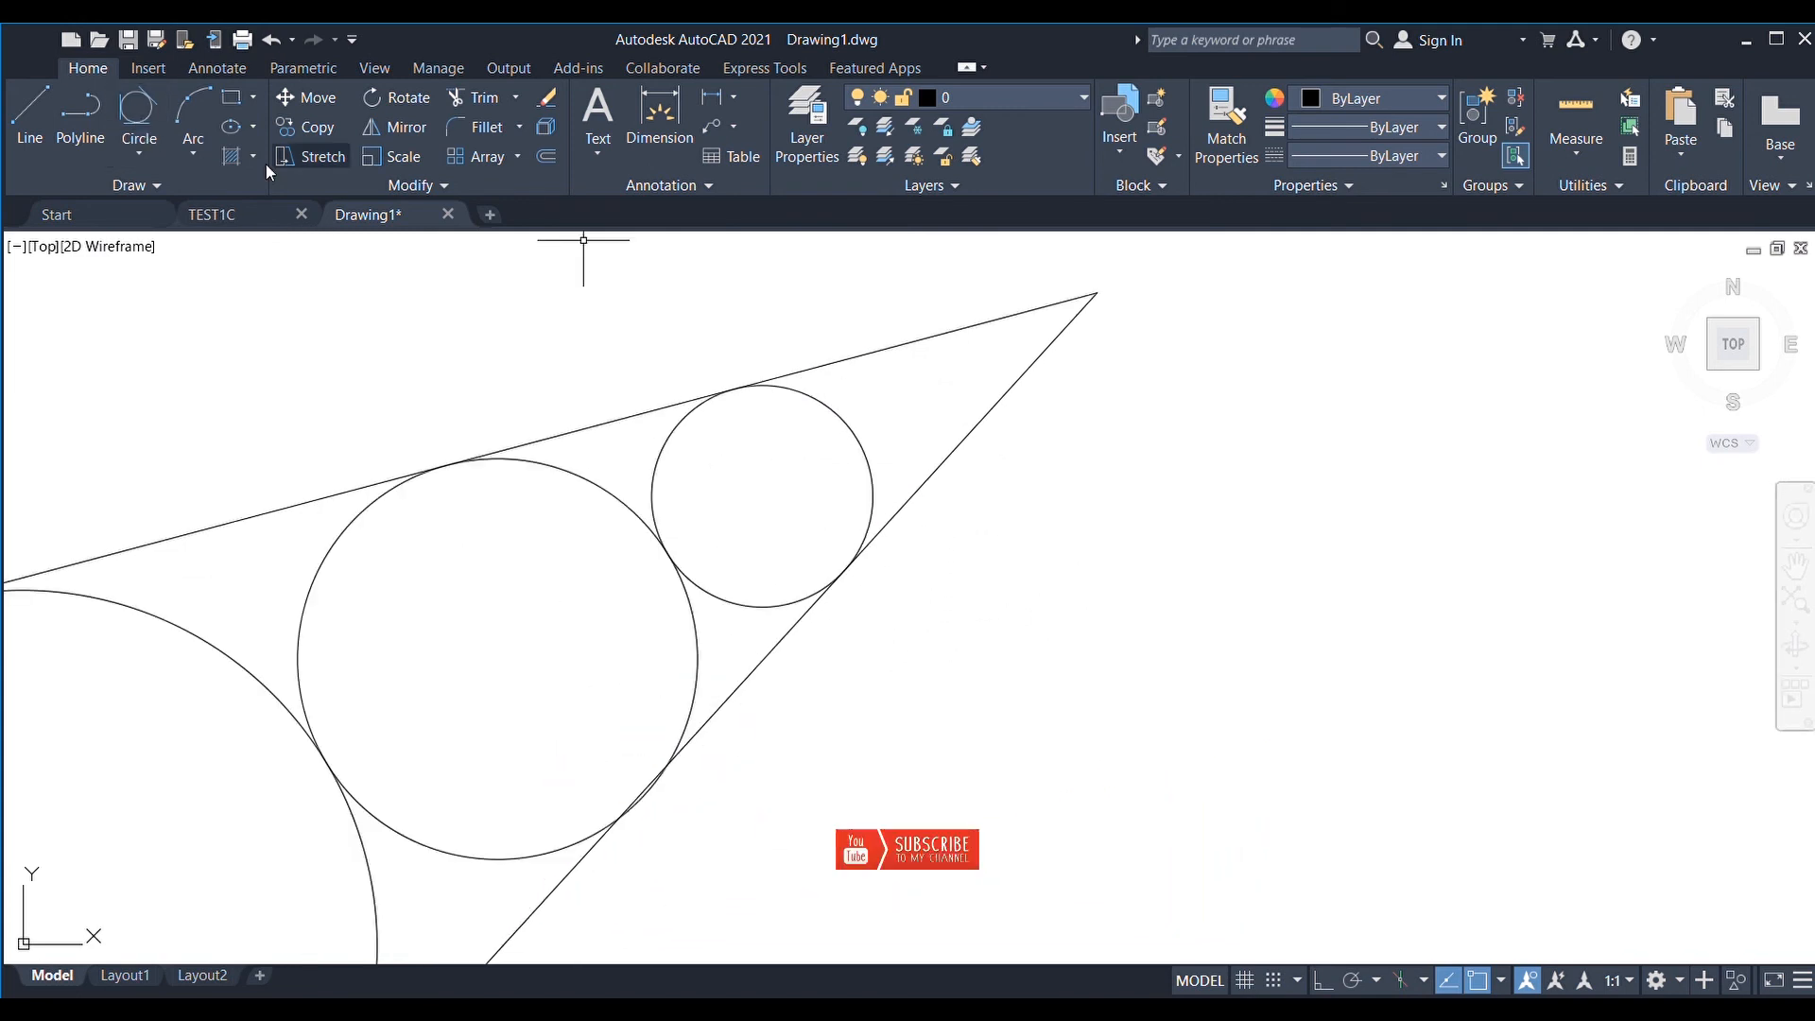